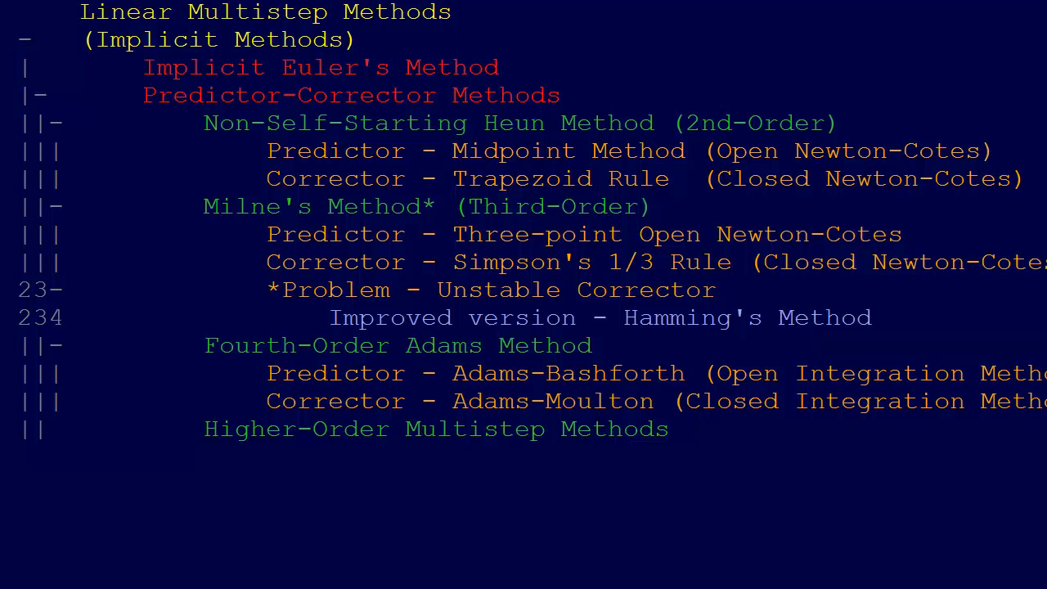
mouse_move(72, 38)
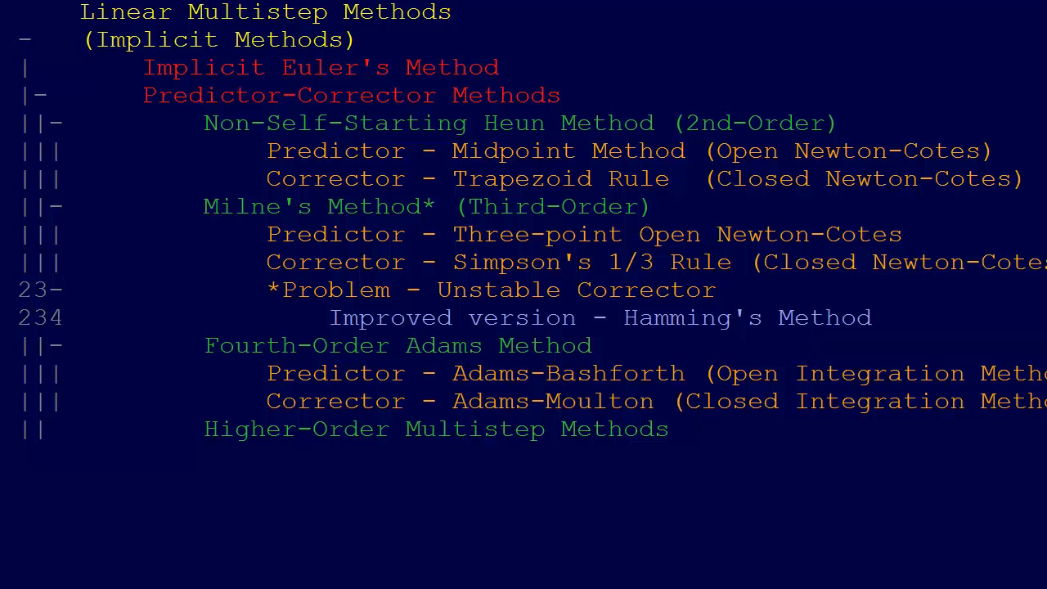
mouse_move(125, 95)
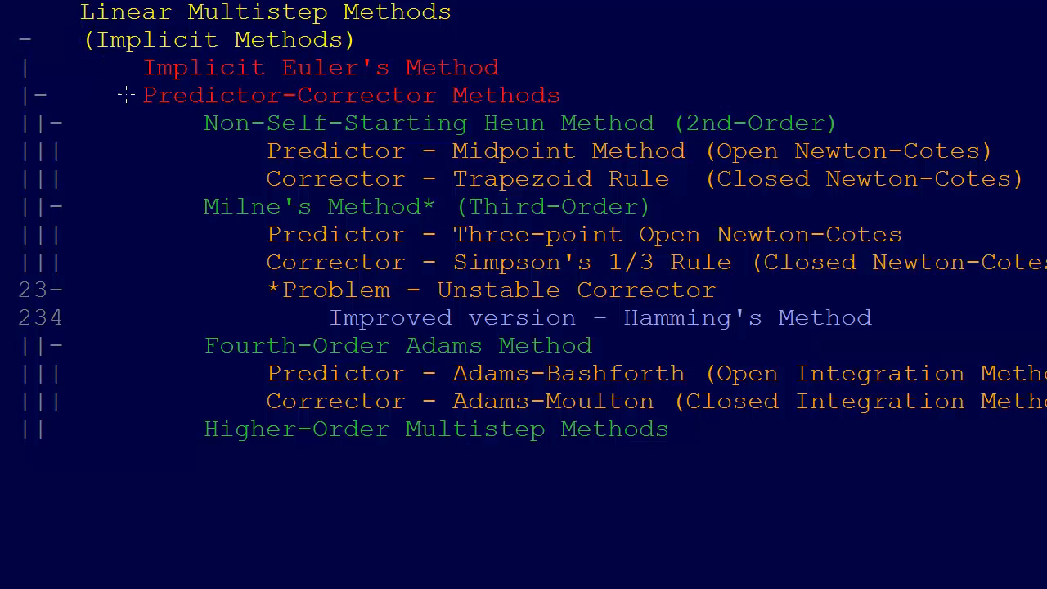
mouse_move(131, 106)
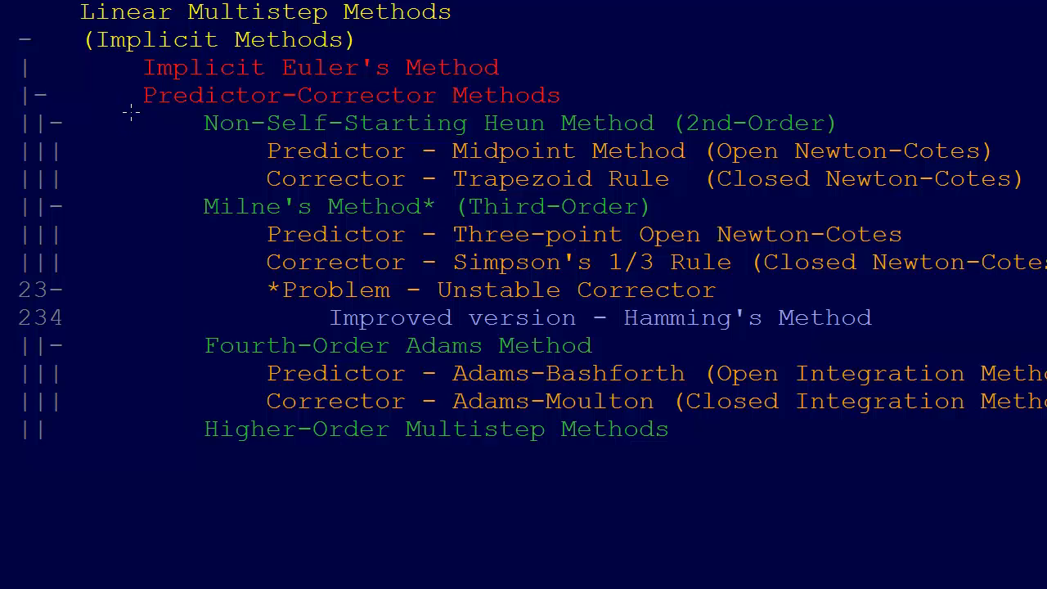
mouse_move(118, 81)
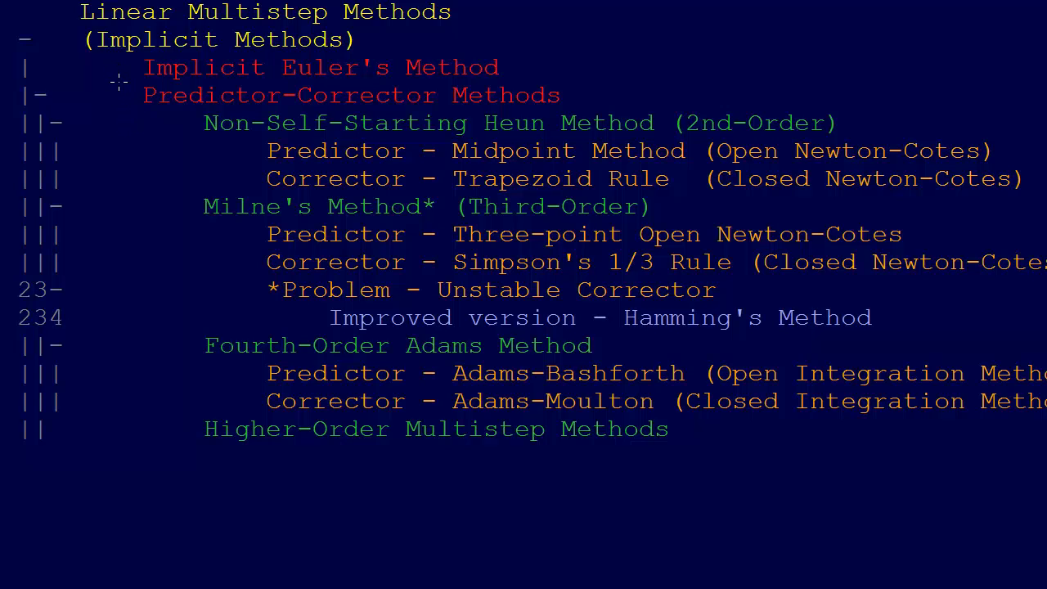
mouse_move(123, 67)
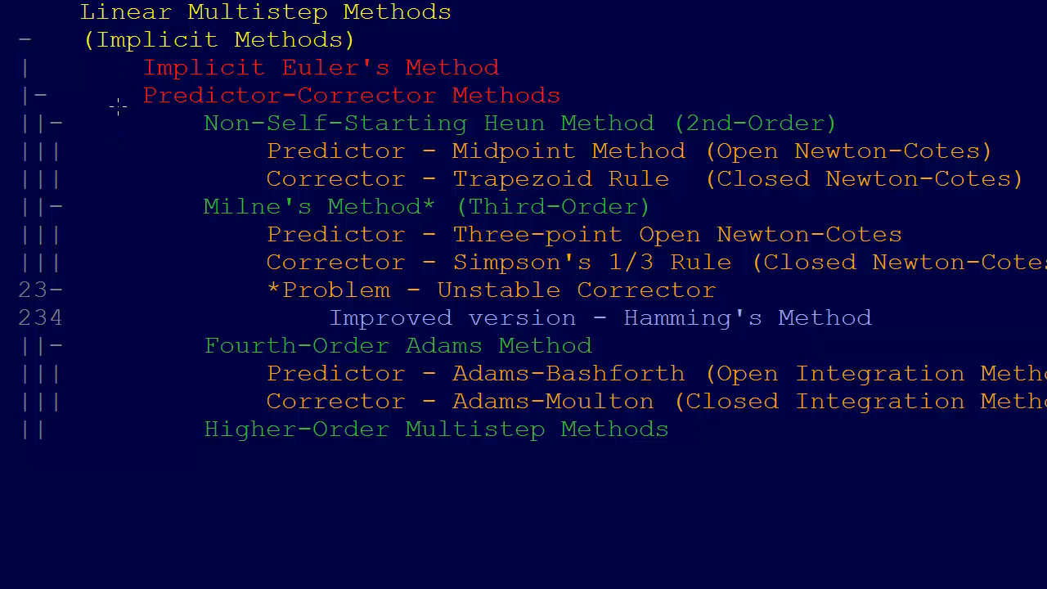
mouse_move(113, 74)
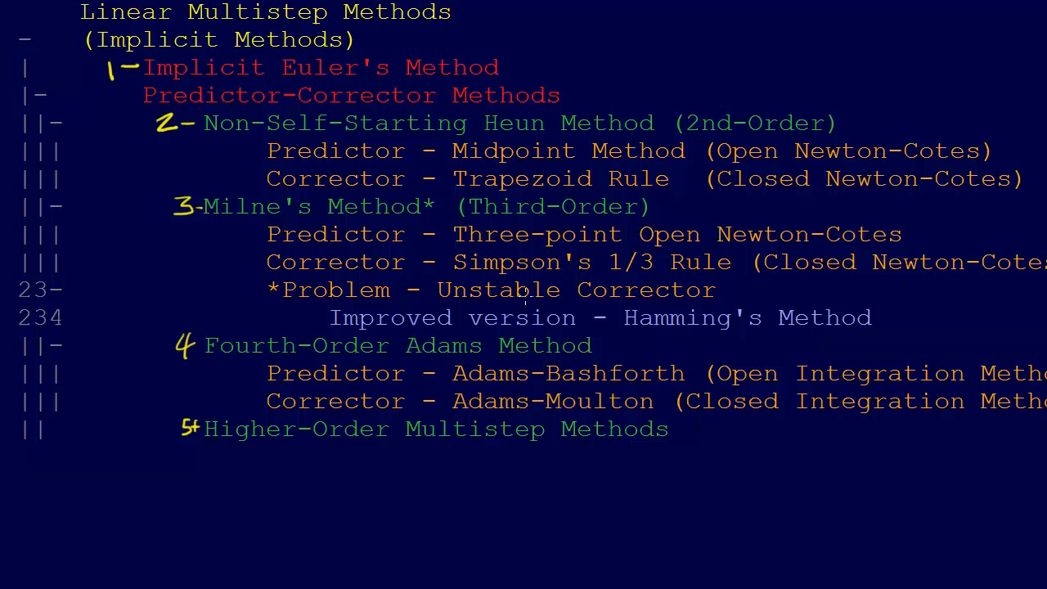
mouse_move(540, 167)
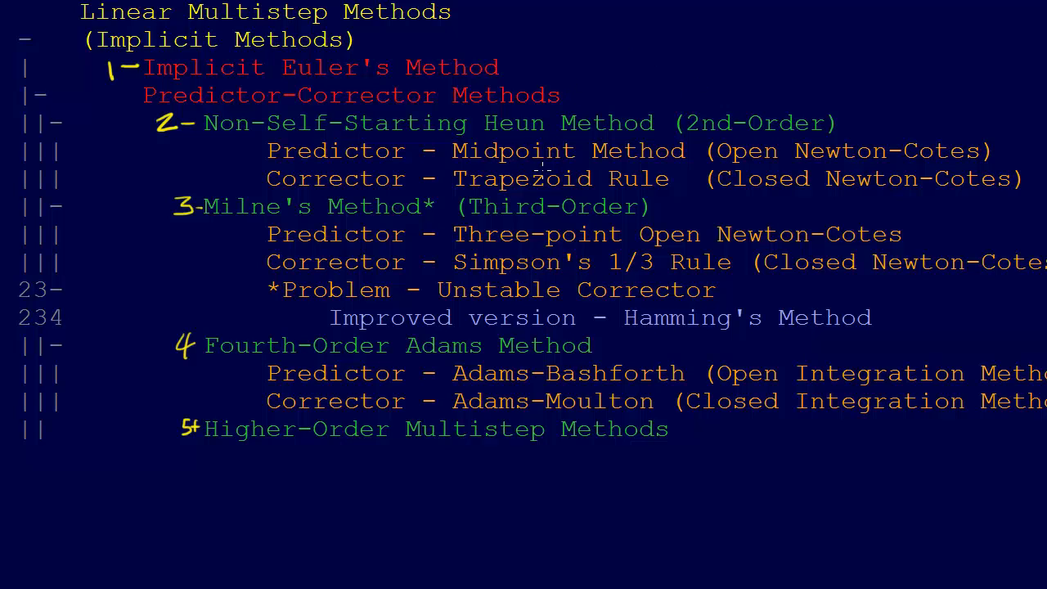
mouse_move(455, 155)
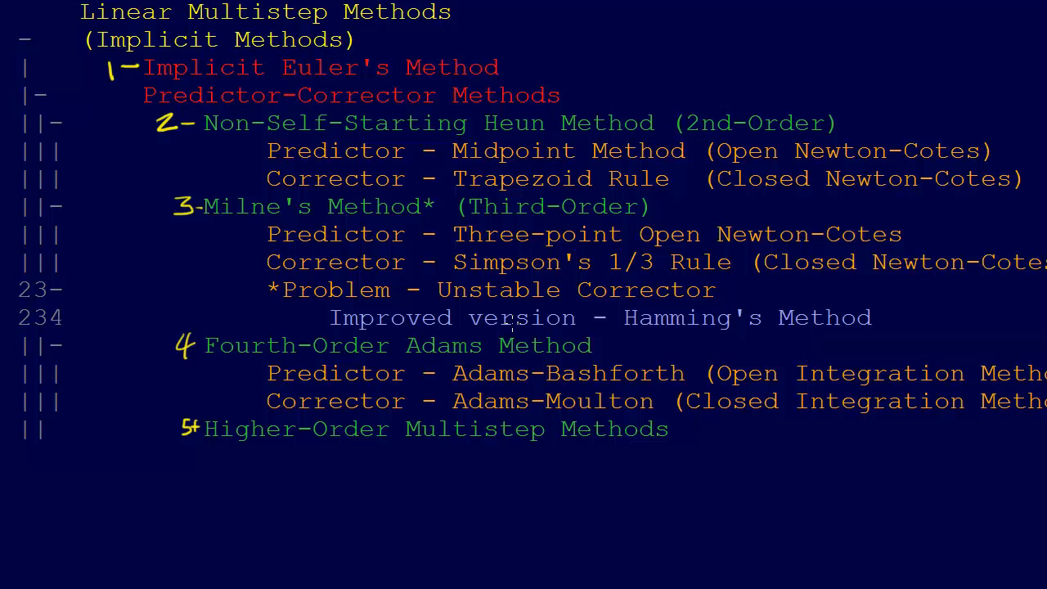
mouse_move(635, 122)
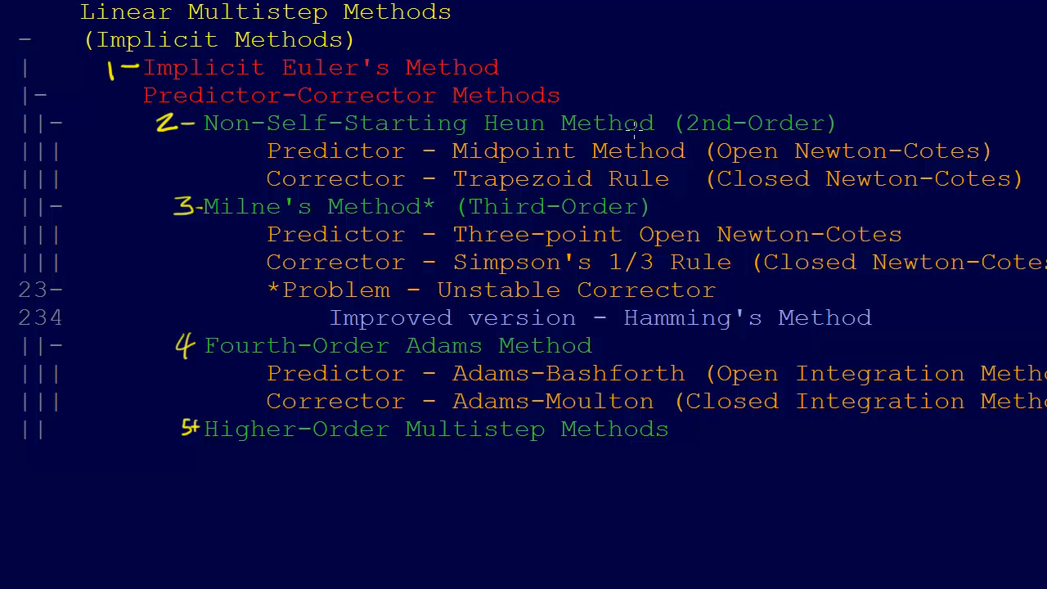
mouse_move(635, 127)
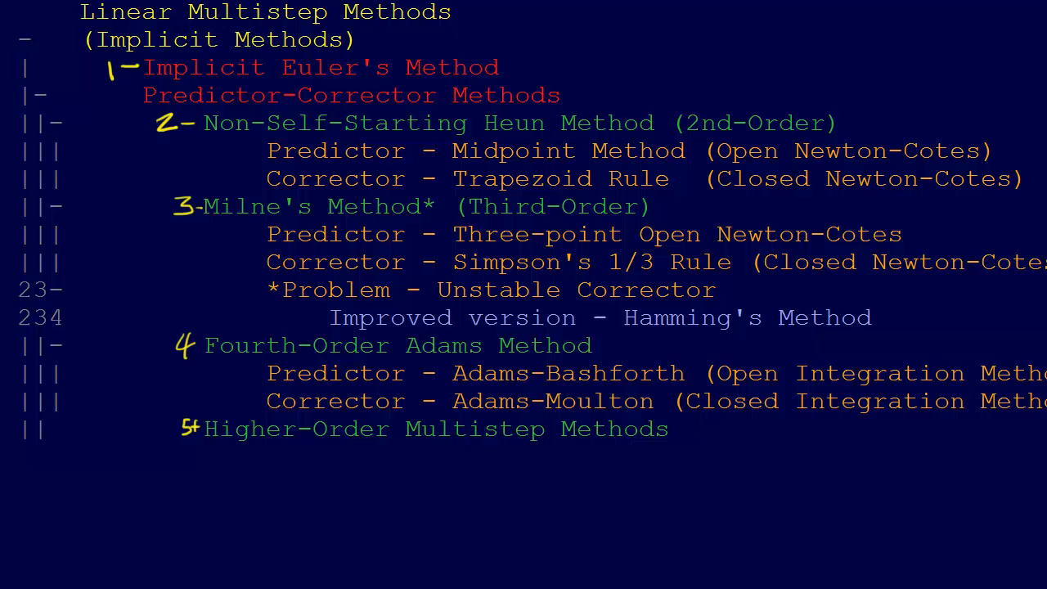
- Scroll the editor left so the full outline lines, including Closed Integration Method endings, are visible
scroll(left, 3)
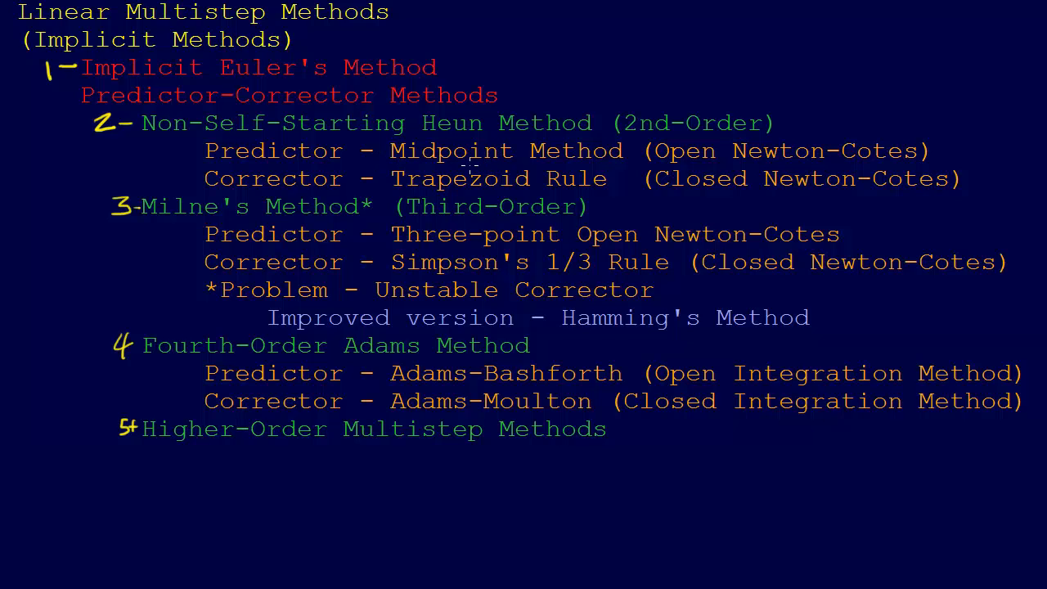
mouse_move(685, 161)
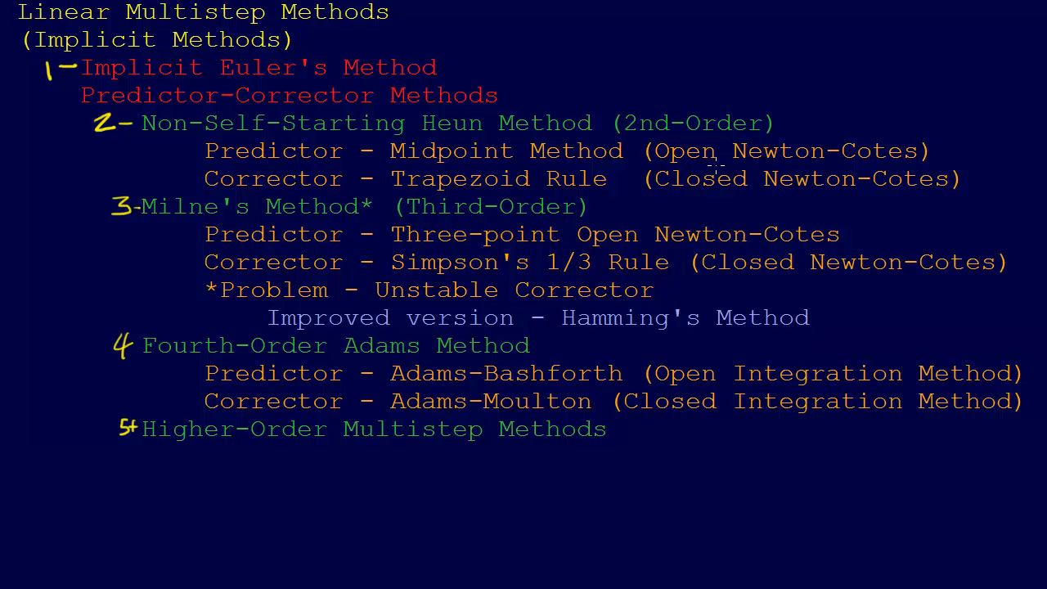
mouse_move(827, 164)
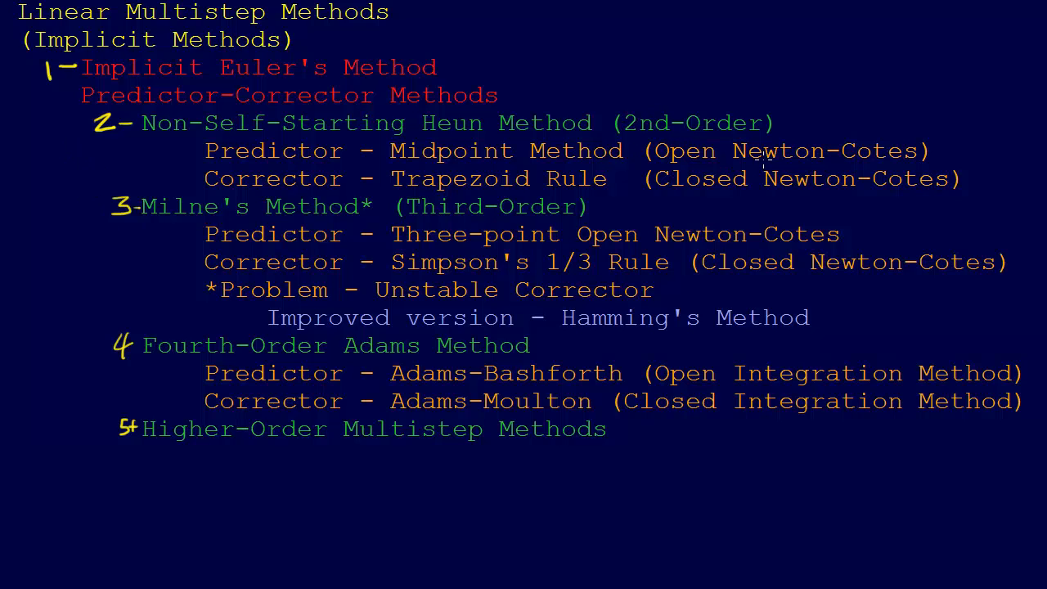
- Draw a yellow curved arrow from the Heun method down to Milne's Simpson's 1/3 Rule corrector line
drag(74, 123, 107, 268)
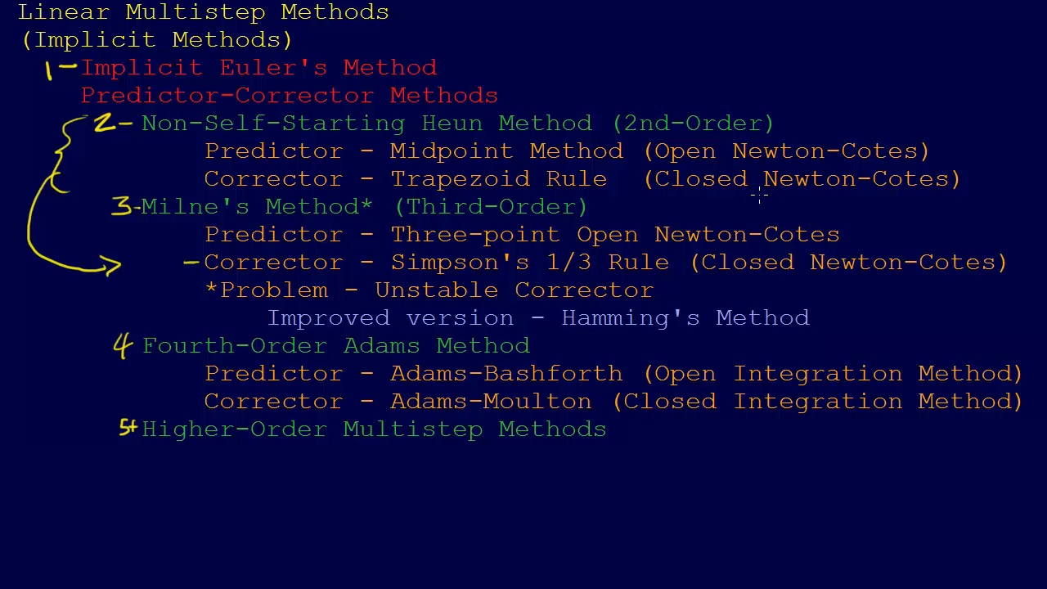
- Underline Closed Newton-Cotes in yellow on the Trapezoid Rule corrector line
drag(704, 200, 850, 200)
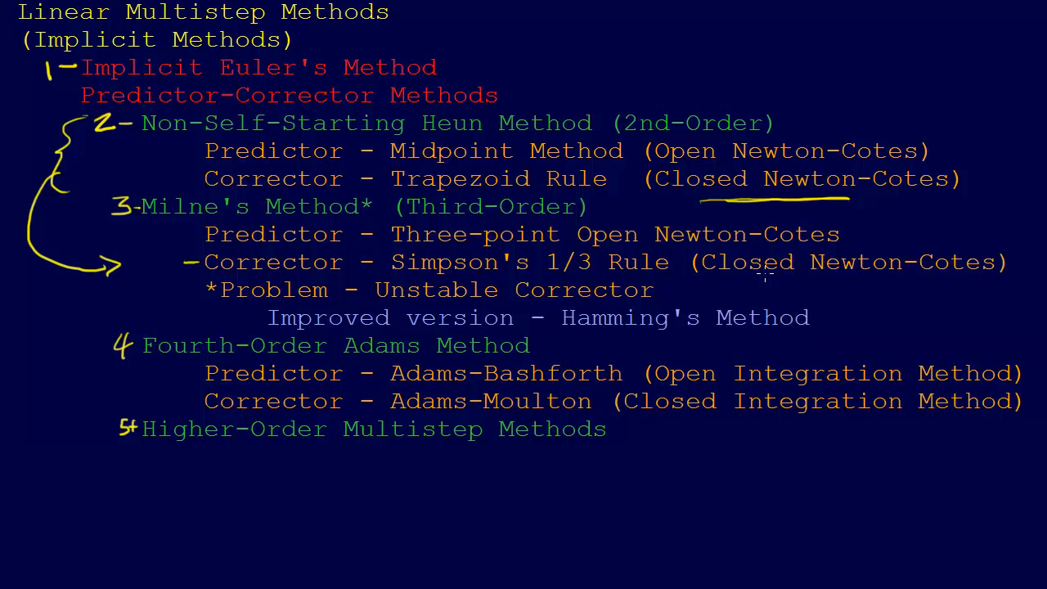
mouse_move(139, 239)
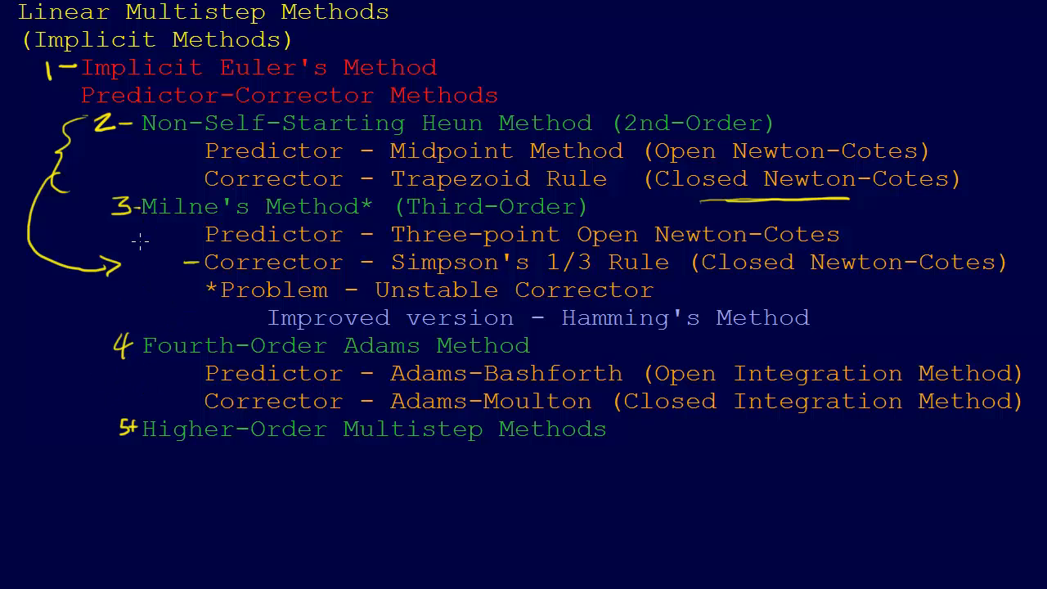
mouse_move(624, 269)
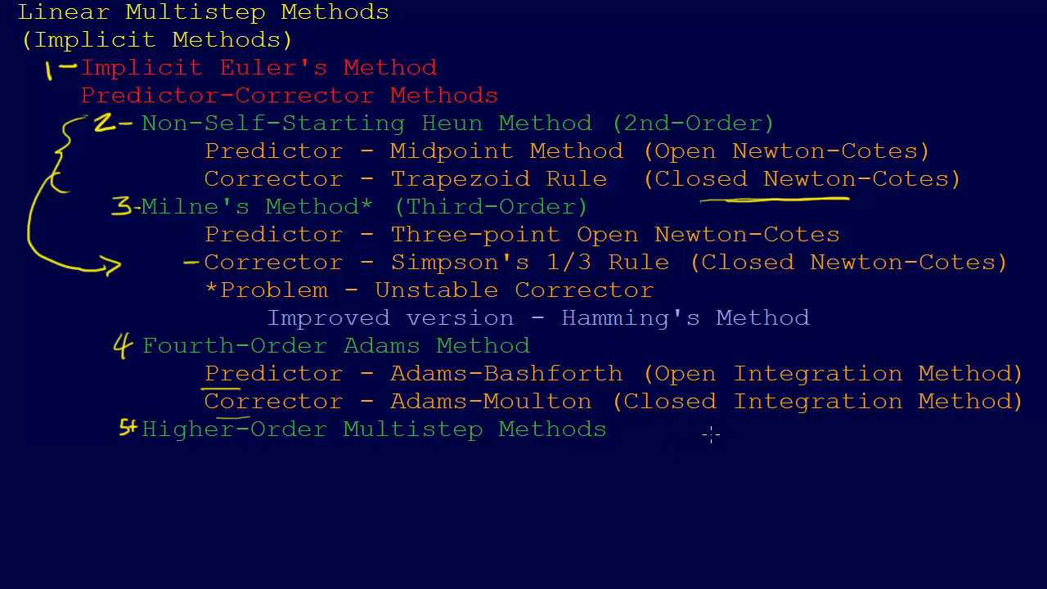
mouse_move(523, 507)
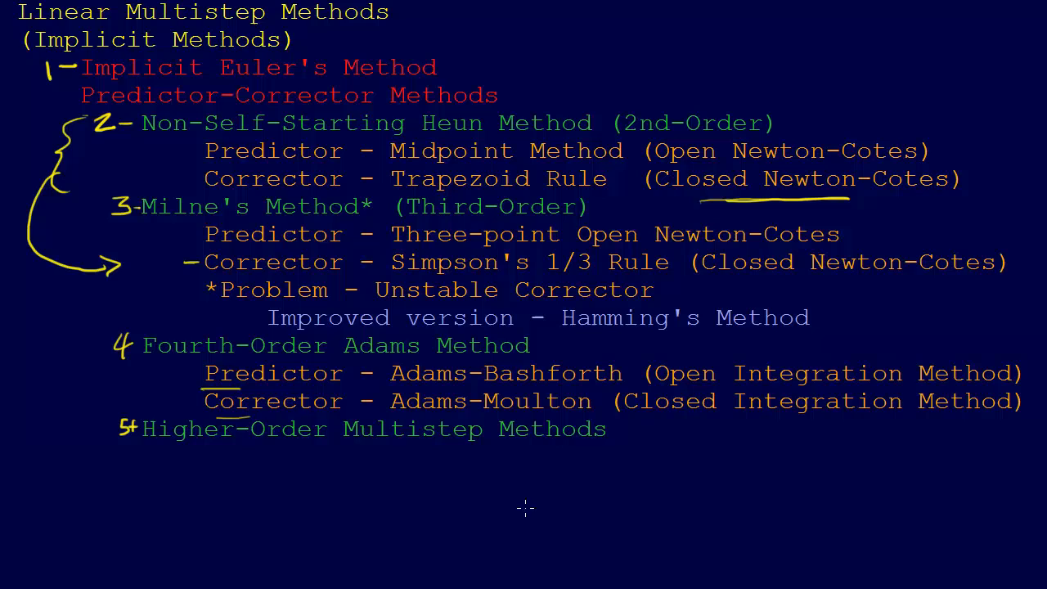
- Double-underline Higher in the Higher-Order Multistep Methods heading with two yellow strokes
drag(123, 448, 204, 445)
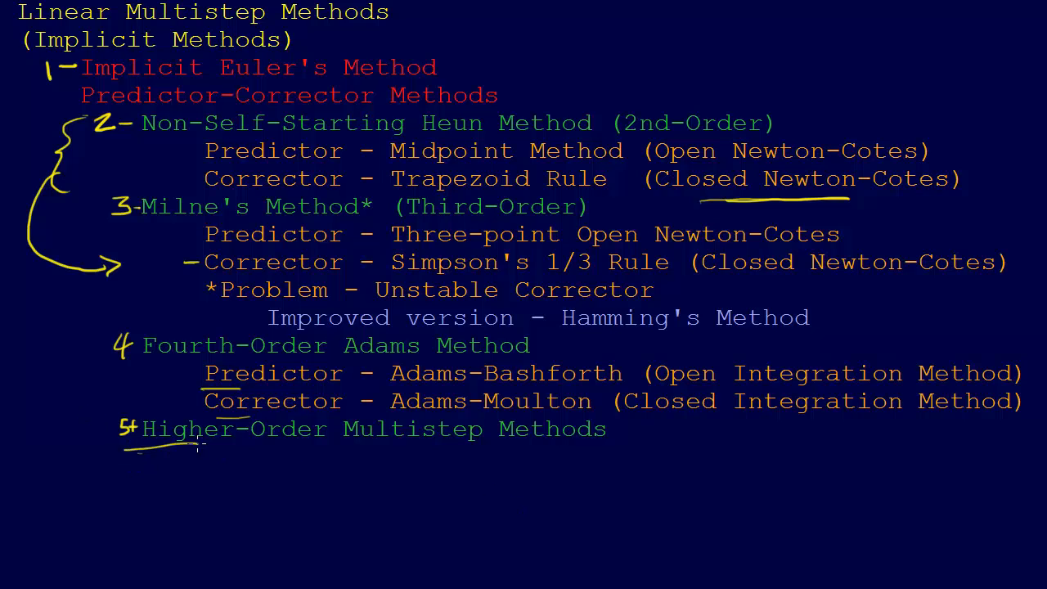
drag(127, 455, 204, 455)
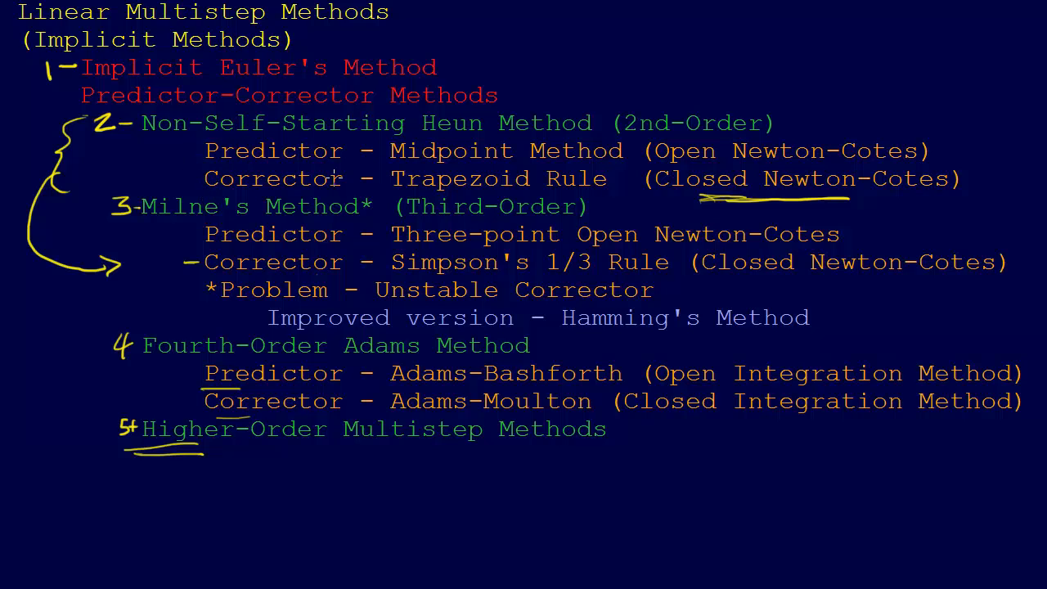
mouse_move(608, 77)
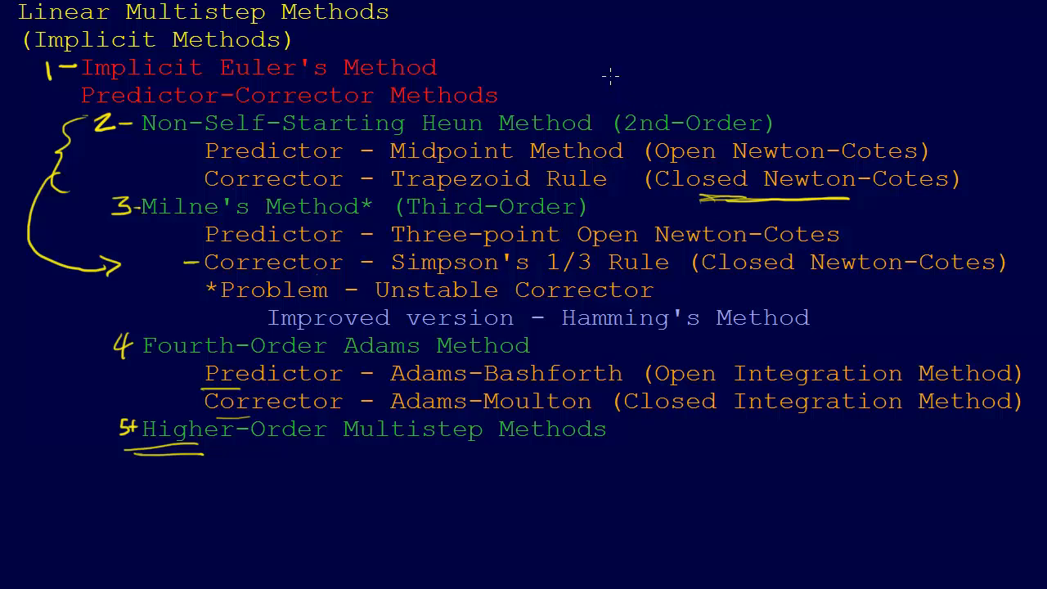
mouse_move(319, 471)
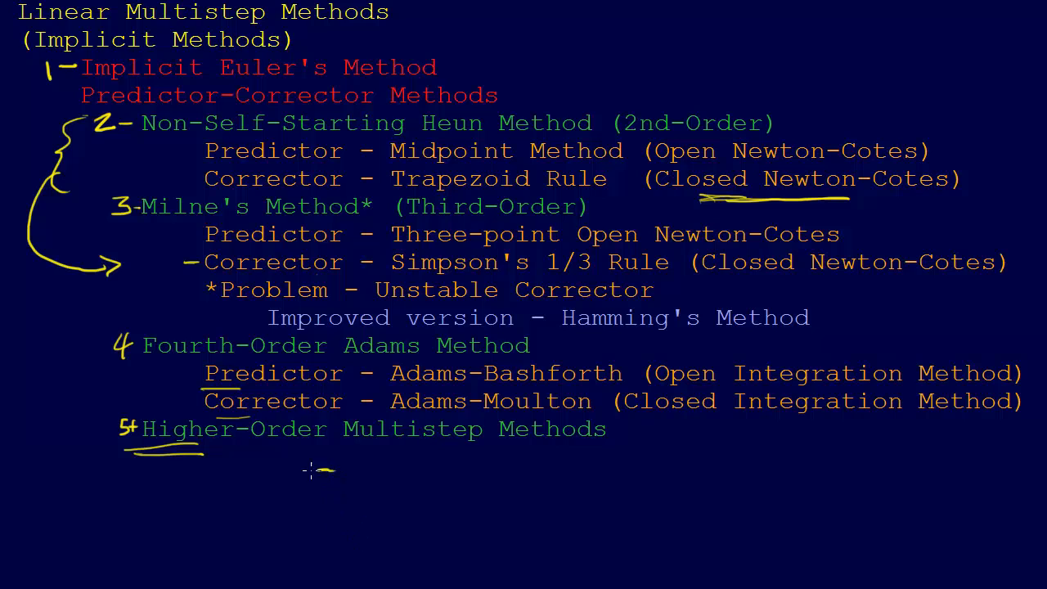